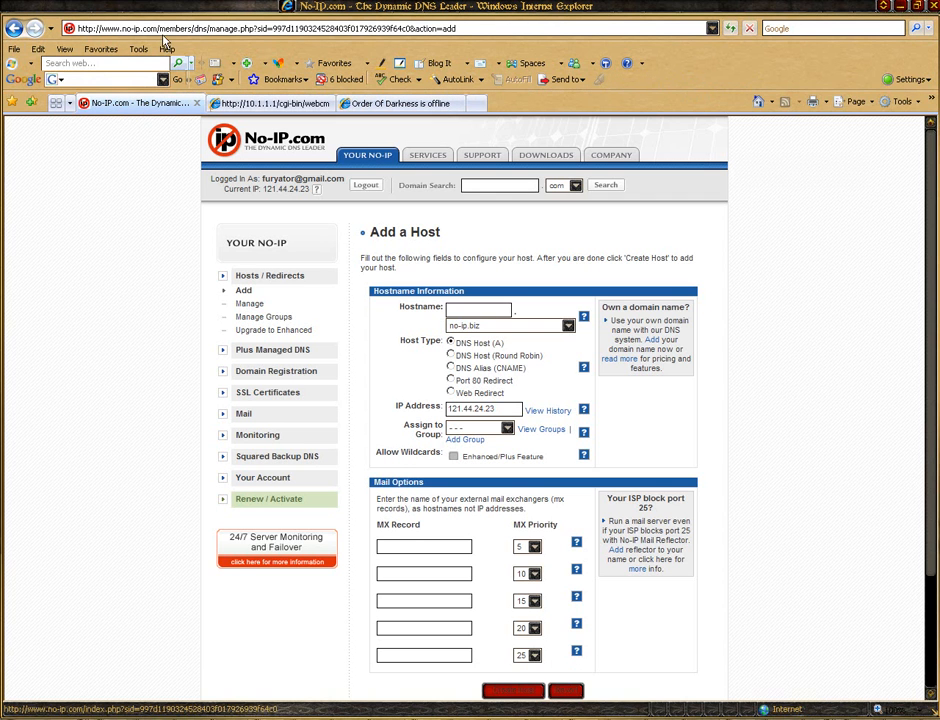
- From the No-IP members area, start adding a host with no-ip.org chosen as the domain
{"action": "left_click", "coordinate": [367, 155]}
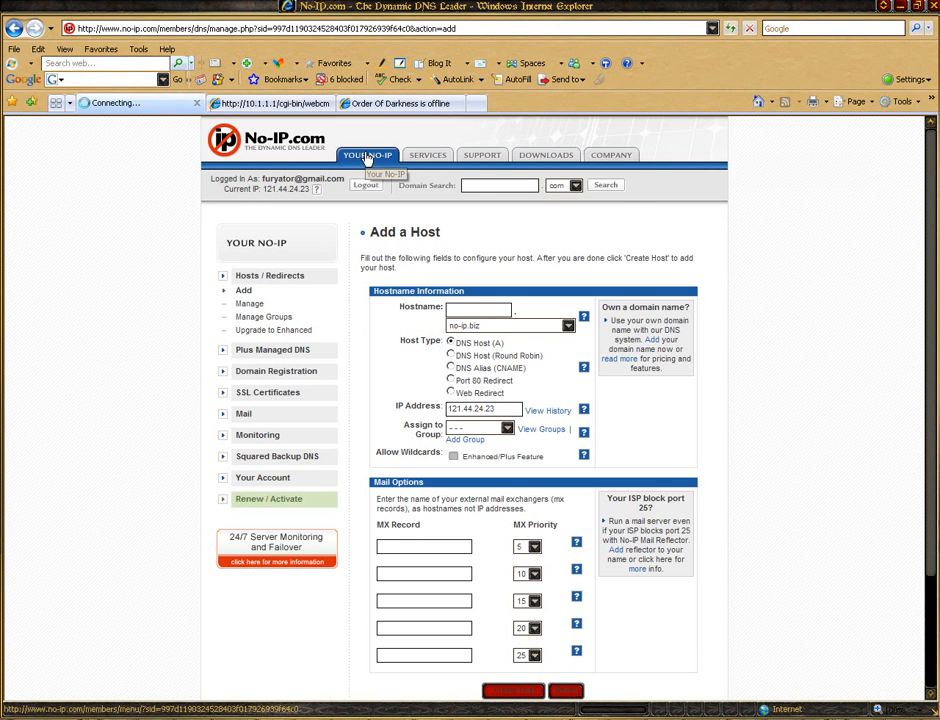
{"action": "left_click", "coordinate": [366, 155]}
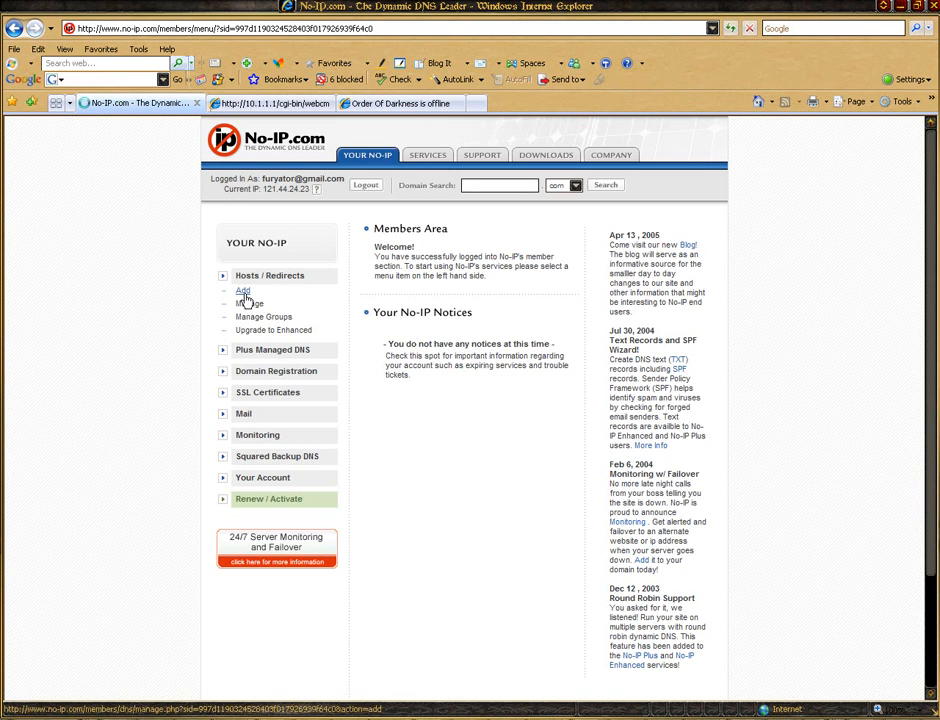
{"action": "left_click", "coordinate": [243, 291]}
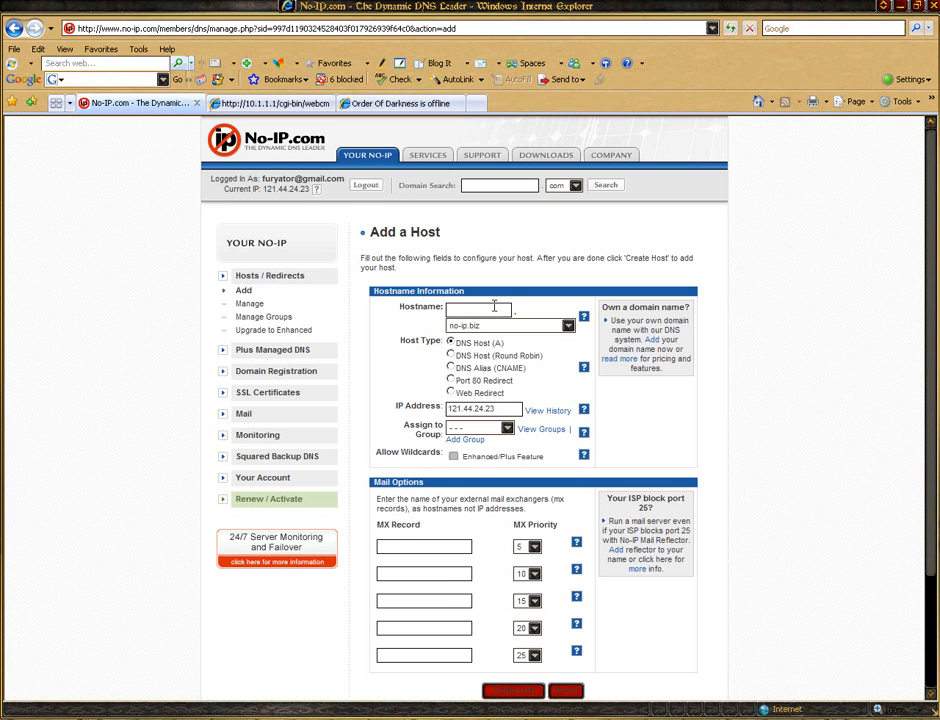
{"action": "left_click", "coordinate": [560, 325]}
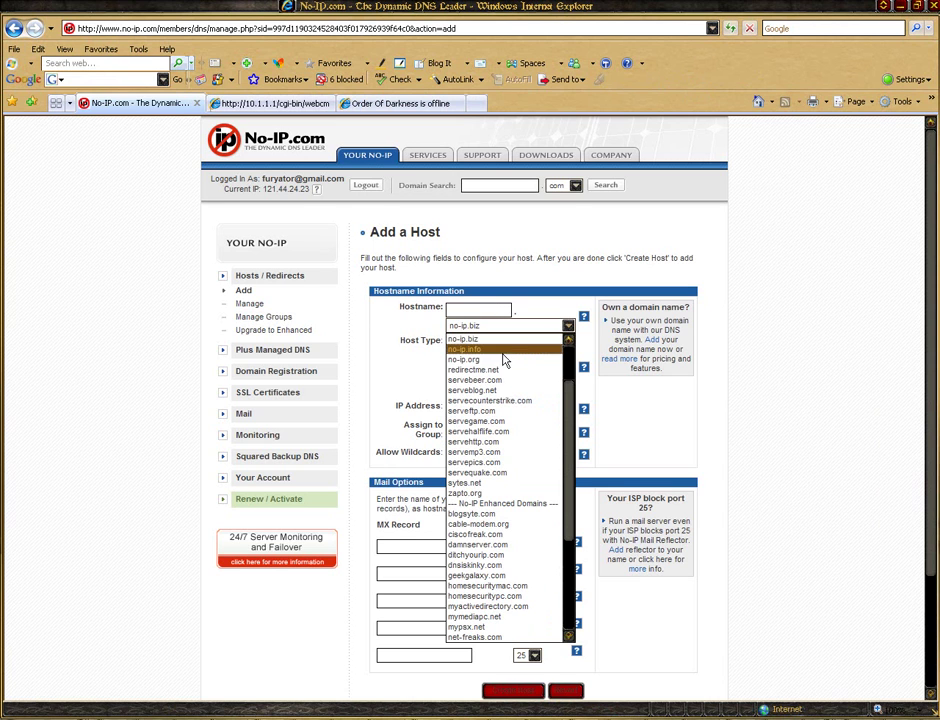
{"action": "left_click", "coordinate": [465, 359]}
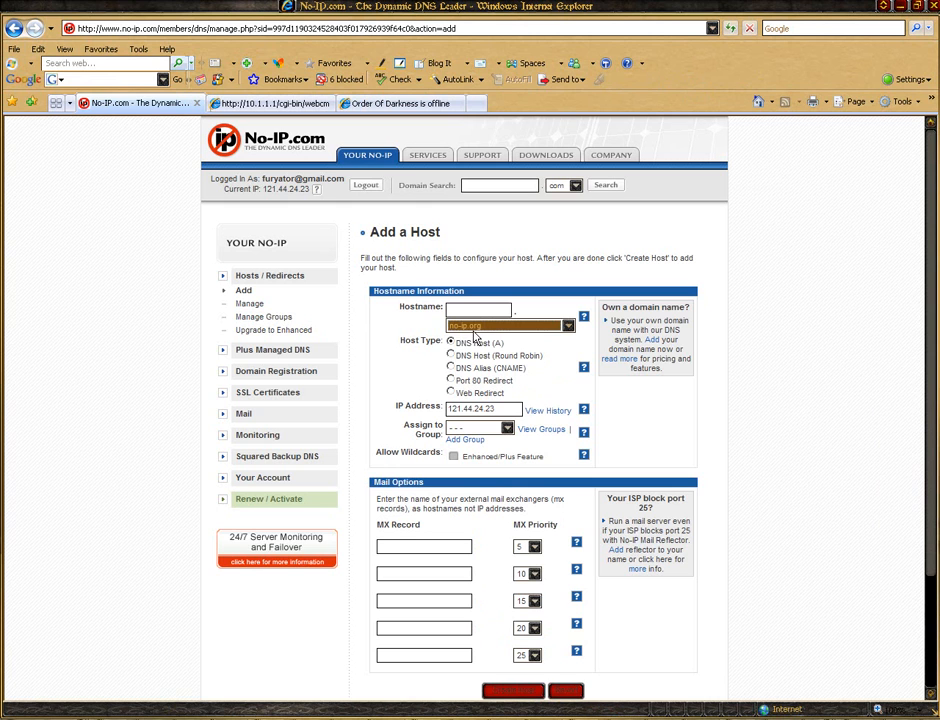
{"action": "left_click", "coordinate": [478, 308]}
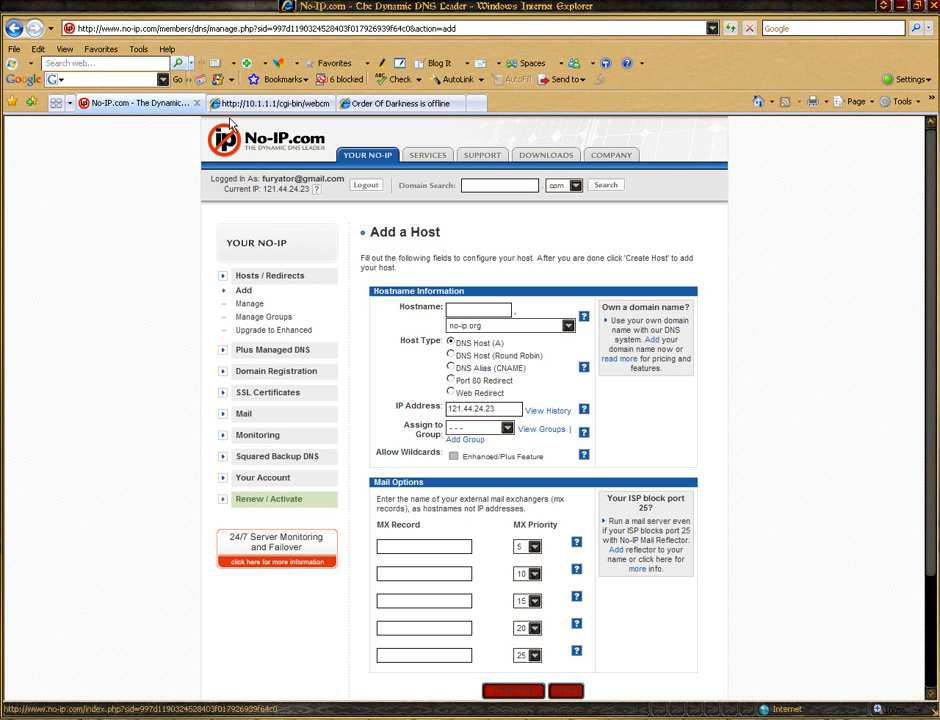
{"action": "mouse_move", "coordinate": [280, 100]}
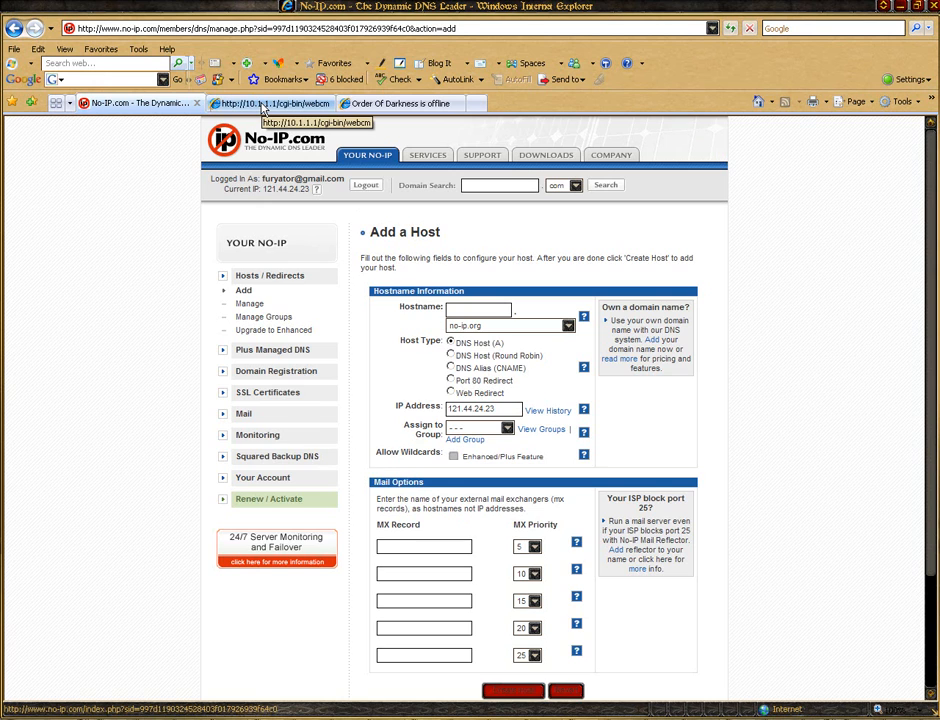
- Switch to the D-Link router's 10.1.1.1 web interface tab
{"action": "left_click", "coordinate": [250, 104]}
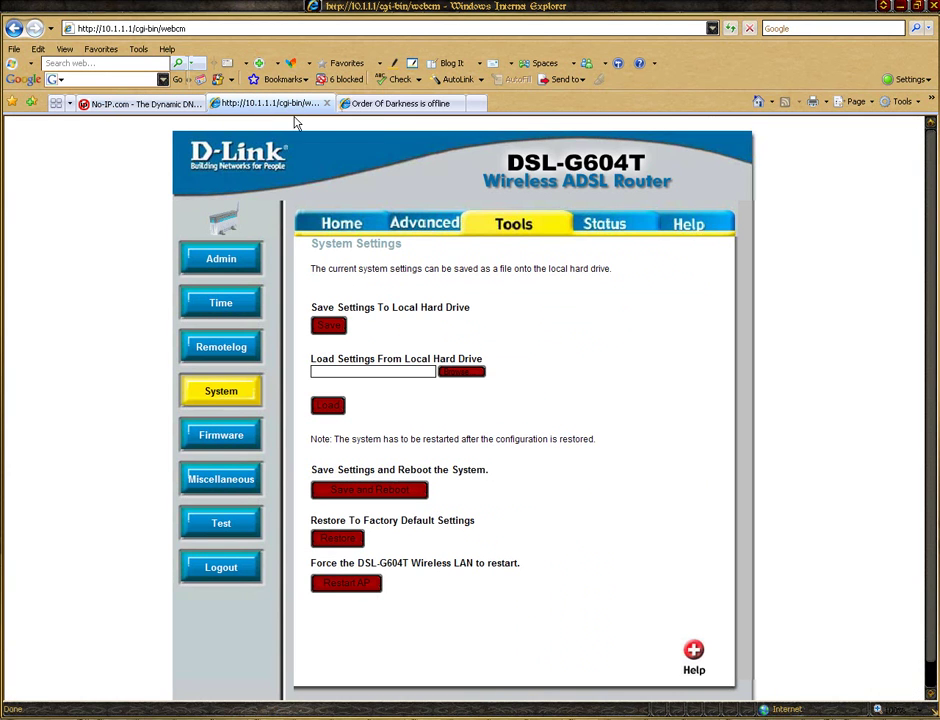
{"action": "mouse_move", "coordinate": [300, 118]}
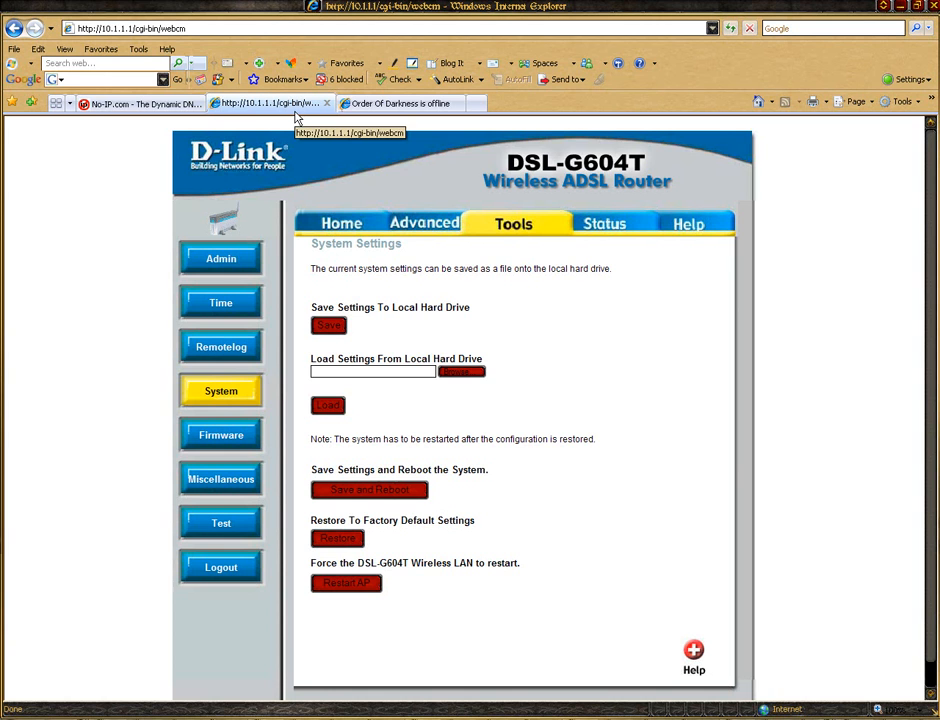
{"action": "mouse_move", "coordinate": [362, 223]}
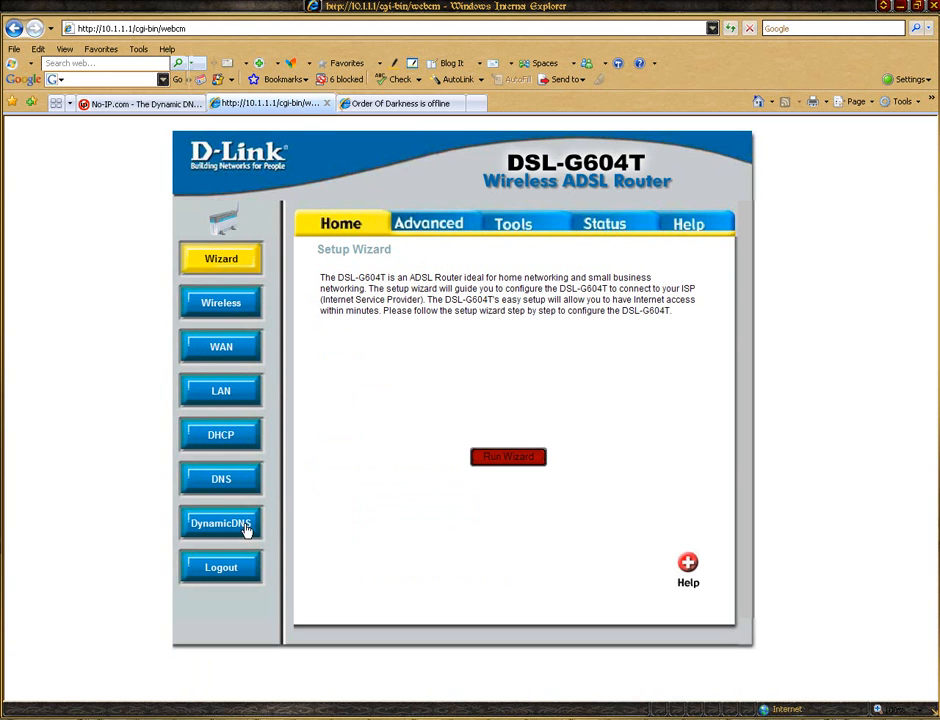
{"action": "left_click", "coordinate": [221, 522]}
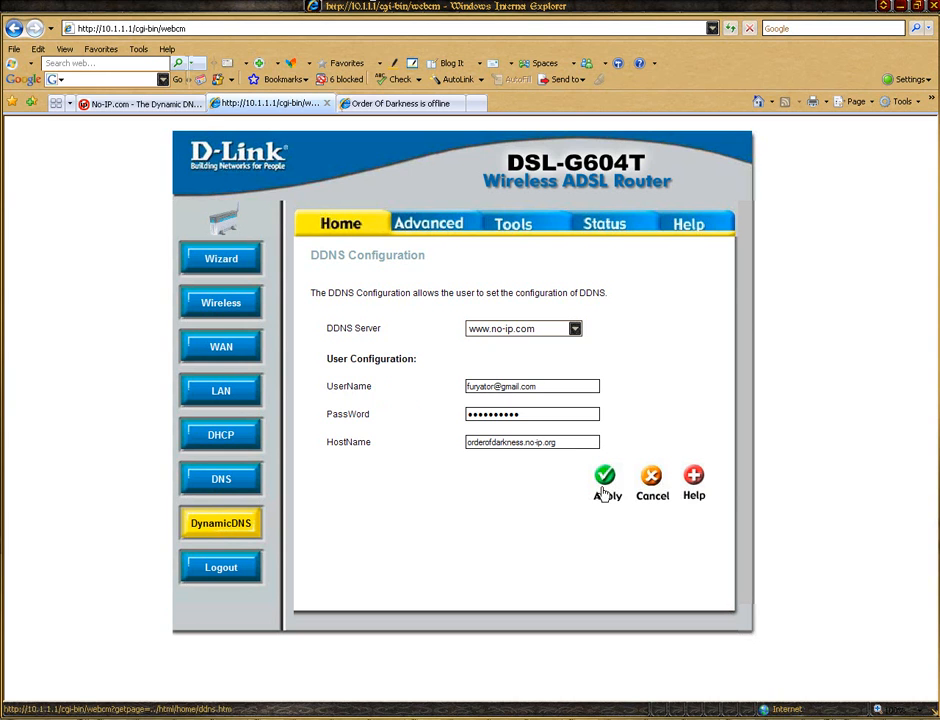
{"action": "mouse_move", "coordinate": [446, 254]}
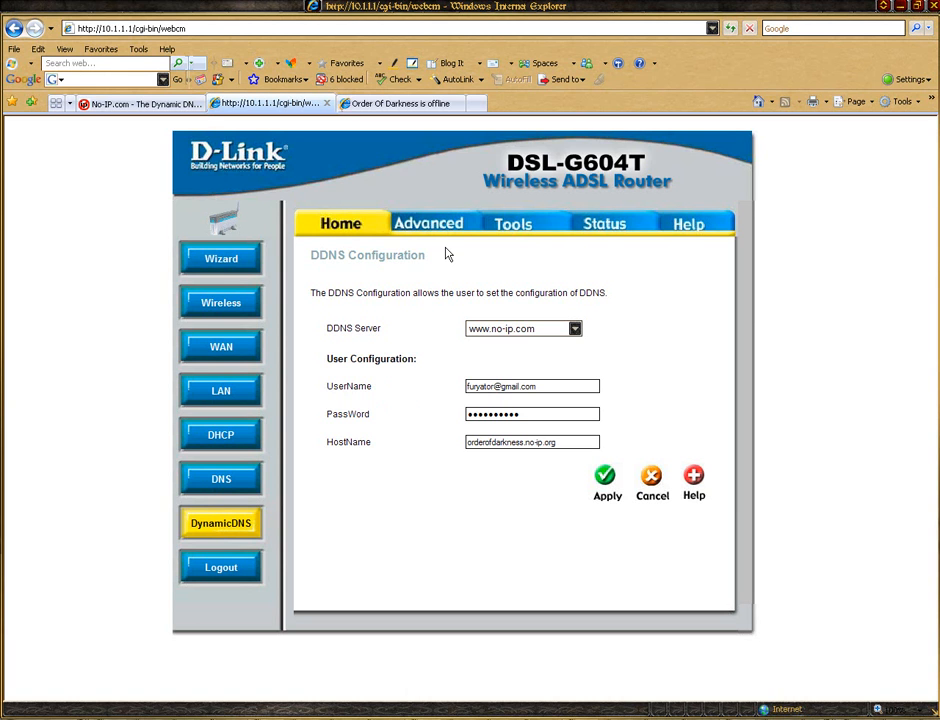
{"action": "left_click", "coordinate": [430, 222]}
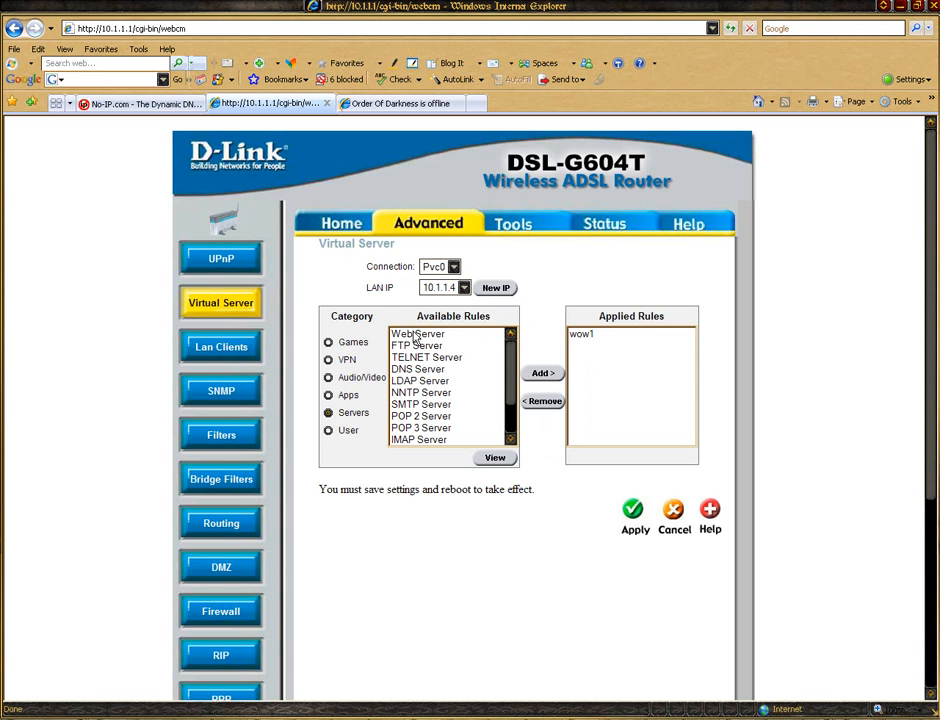
- Select the Web Server virtual server rule, then move to the router's Tools settings
{"action": "left_click", "coordinate": [415, 333]}
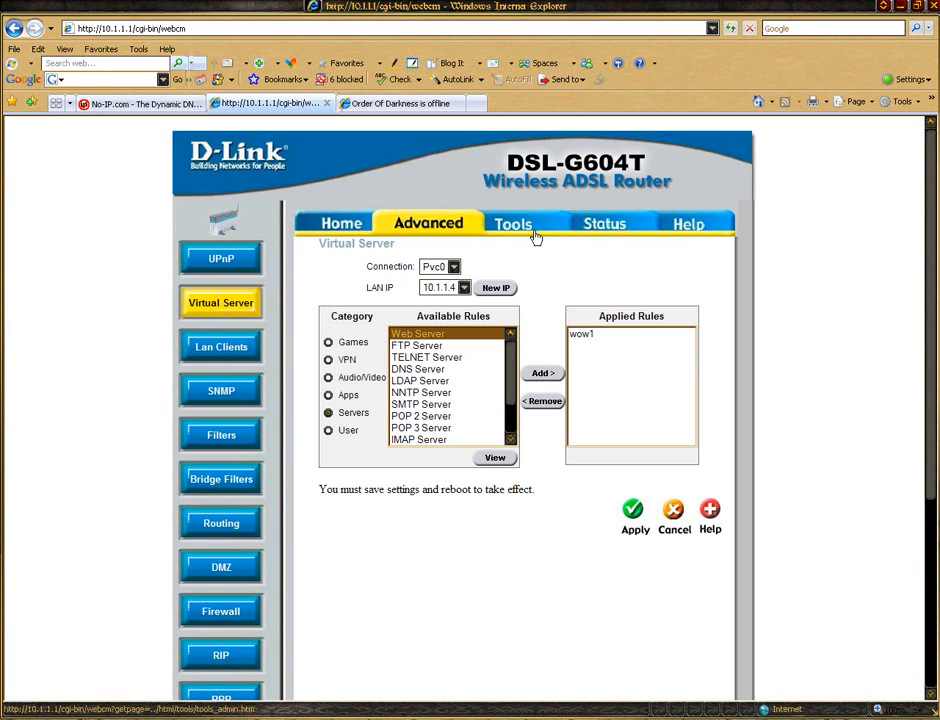
{"action": "left_click", "coordinate": [524, 223]}
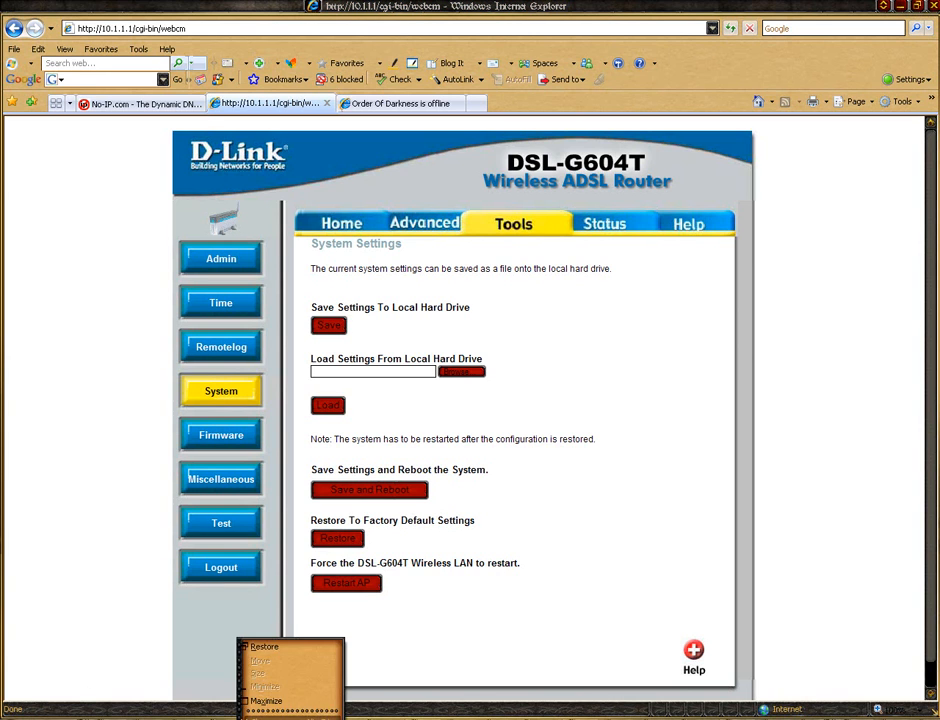
- Bring up the Windows Start menu over the router's System Settings page
{"action": "left_click", "coordinate": [10, 706]}
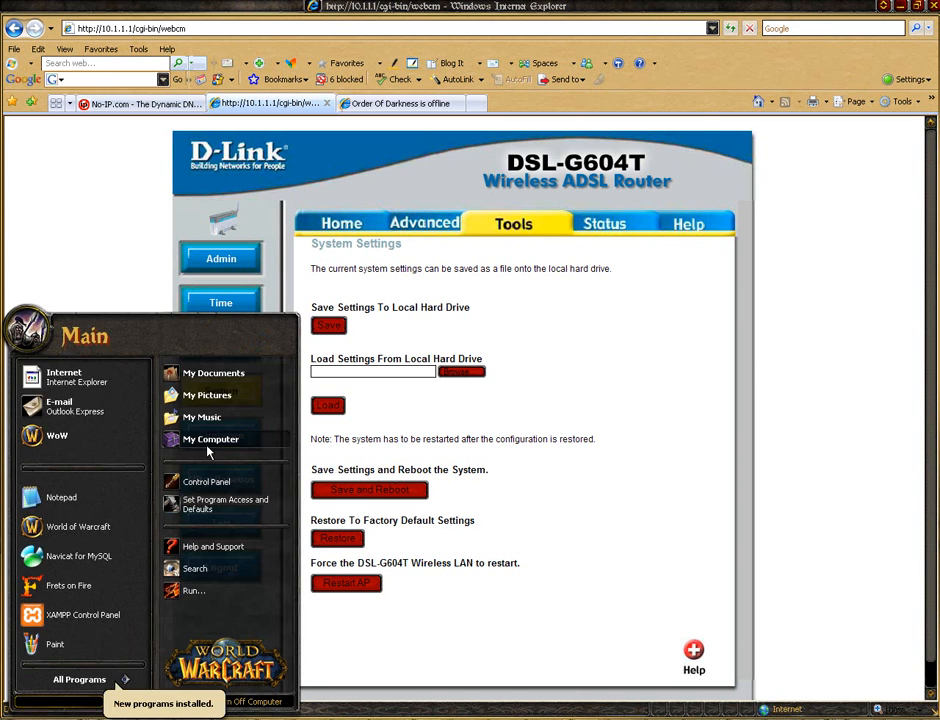
- Browse My Computer through C:\WINDOWS\system32\drivers to the etc folder holding the hosts file
{"action": "left_click", "coordinate": [208, 439]}
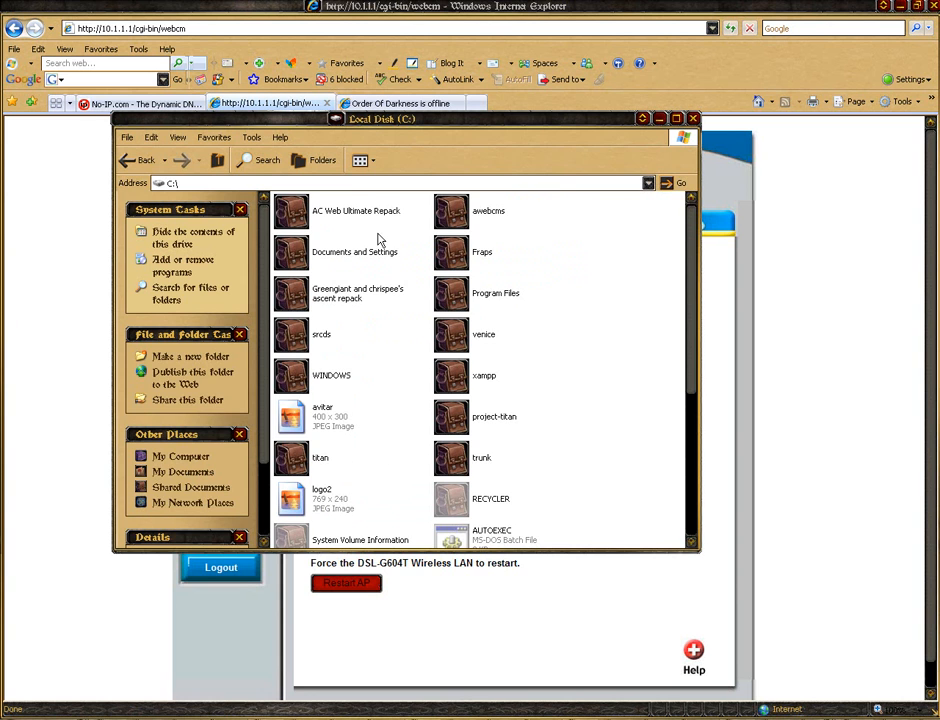
{"action": "double_click", "coordinate": [331, 375]}
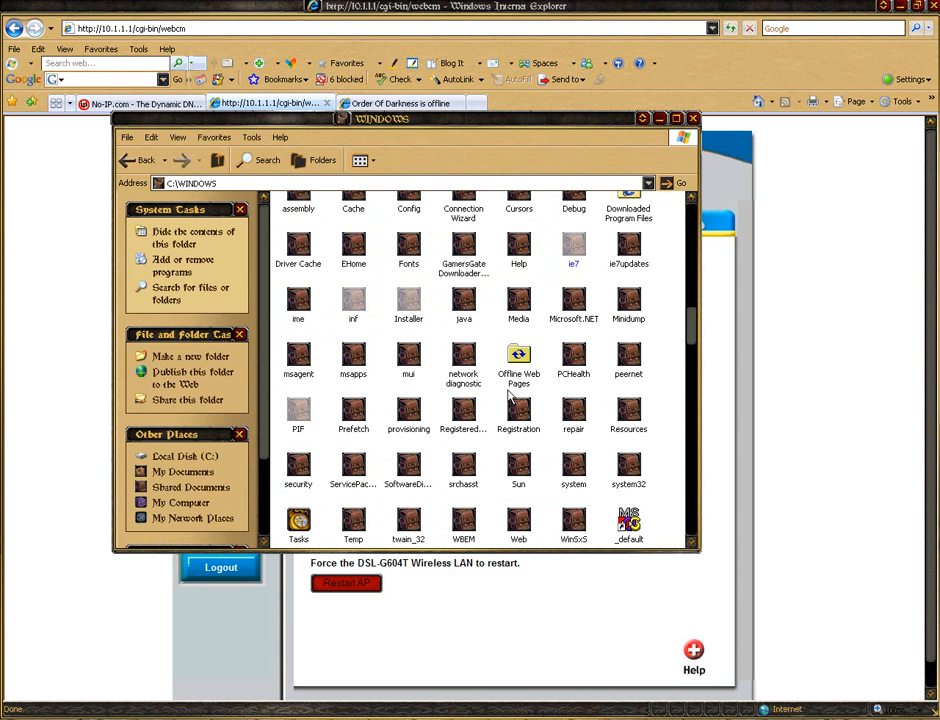
{"action": "double_click", "coordinate": [628, 463]}
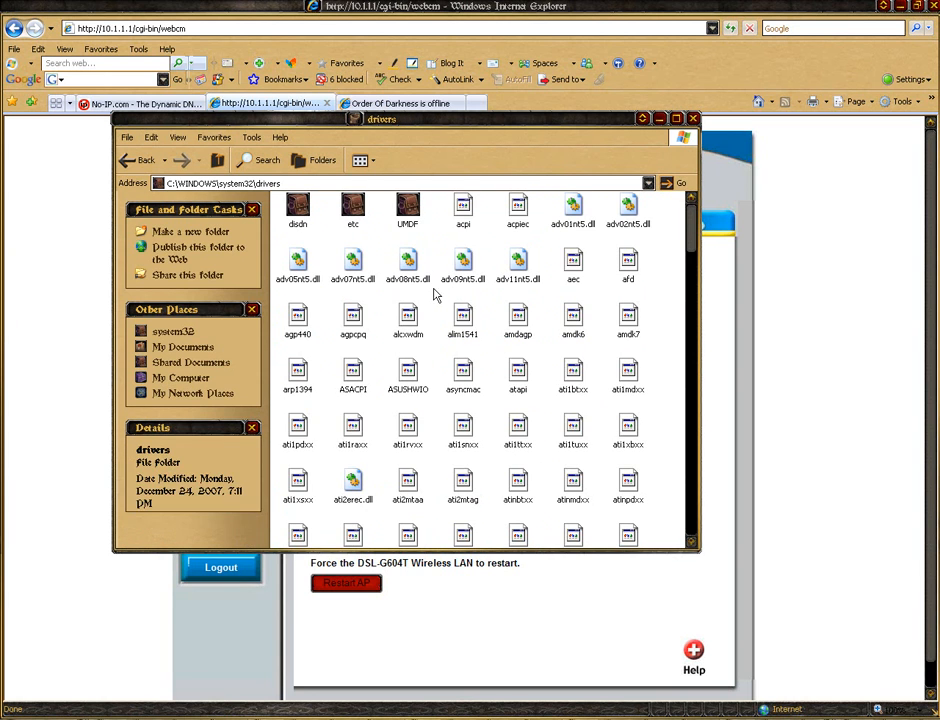
{"action": "double_click", "coordinate": [352, 208]}
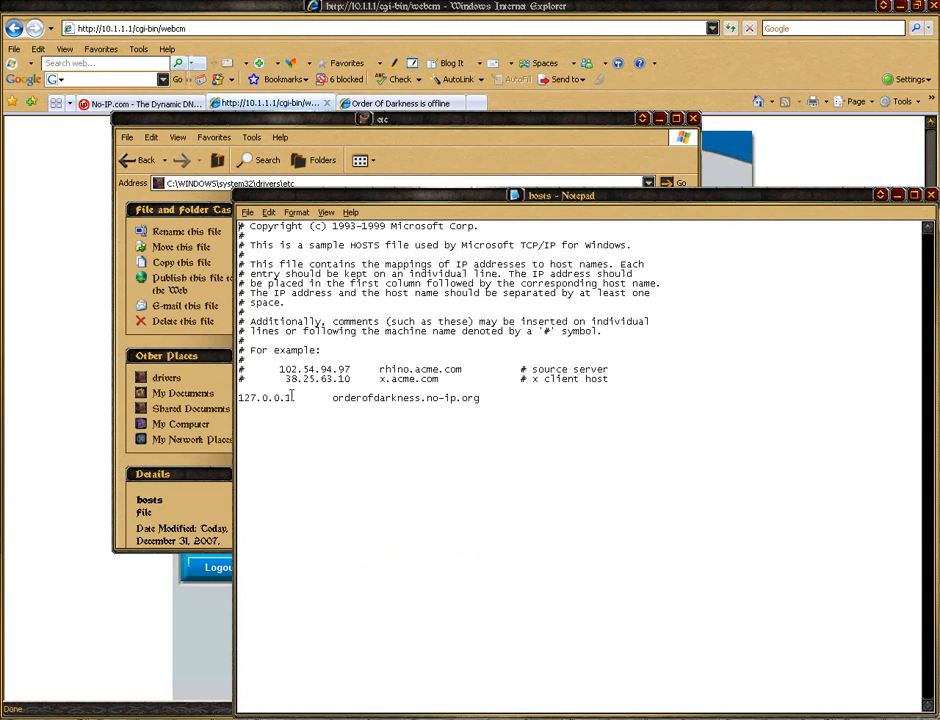
- Select the orderofdarkness.no-ip.org hosts entry, then close Notepad
{"action": "double_click", "coordinate": [262, 398]}
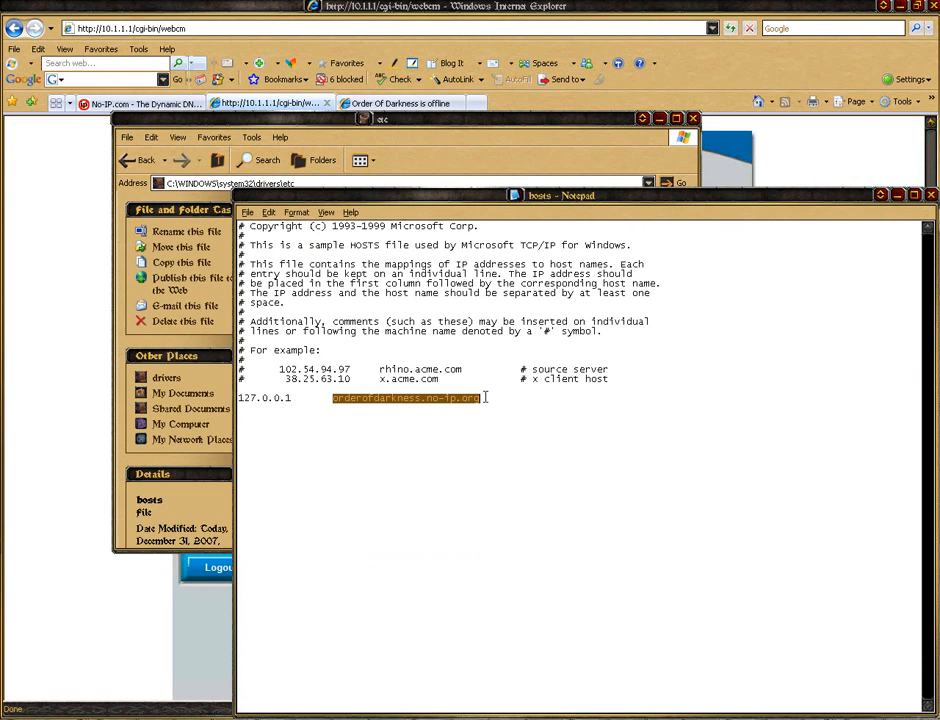
{"action": "left_click", "coordinate": [366, 397]}
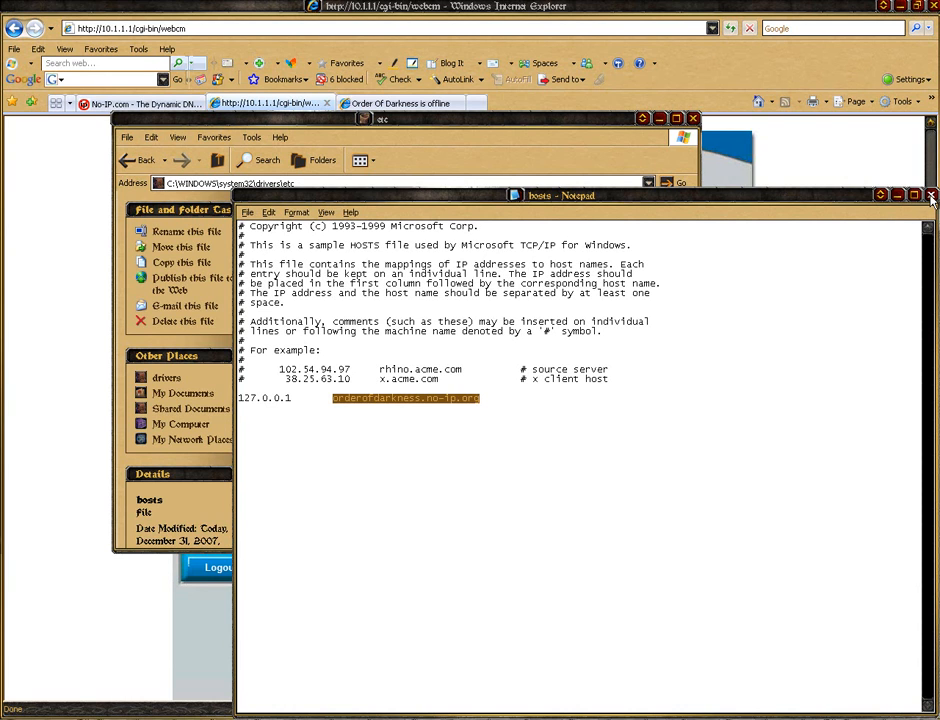
{"action": "left_click", "coordinate": [930, 196]}
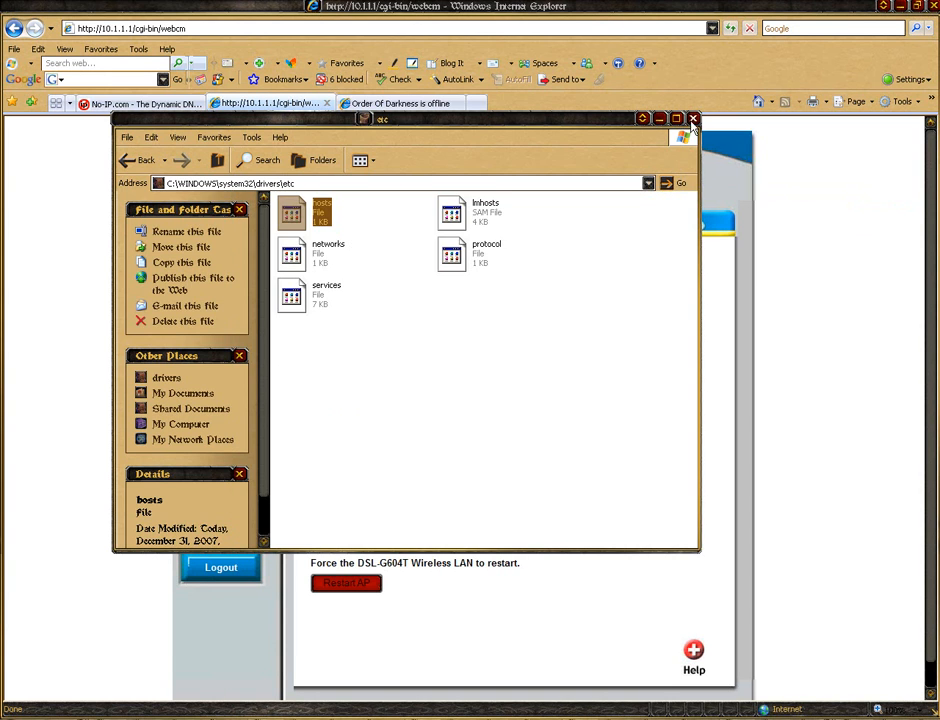
- Close the etc folder window and open My Computer from the Start menu
{"action": "left_click", "coordinate": [691, 118]}
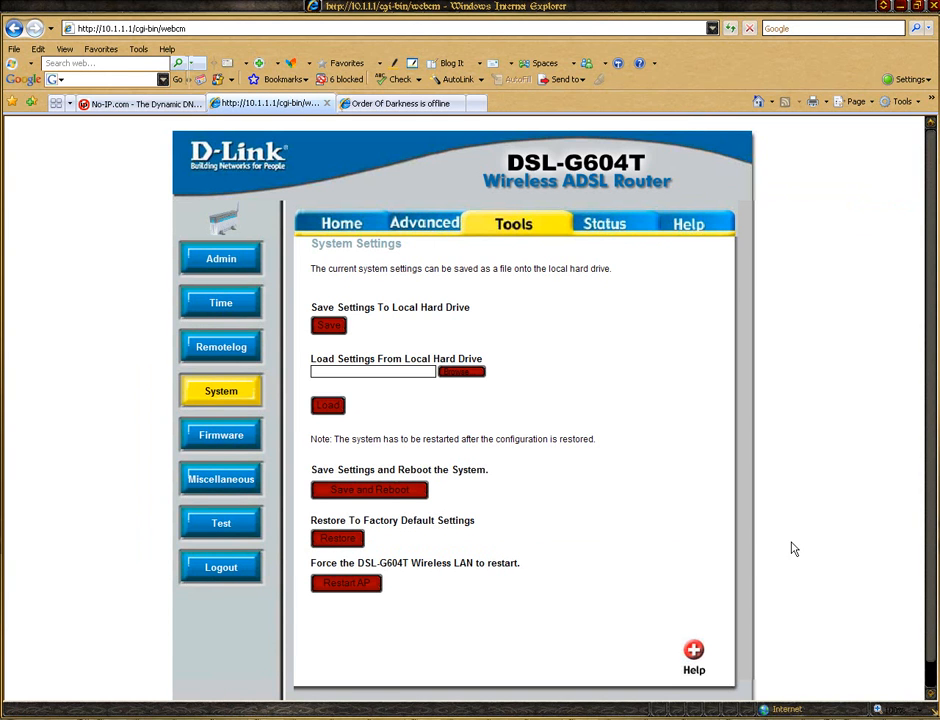
{"action": "mouse_move", "coordinate": [683, 505]}
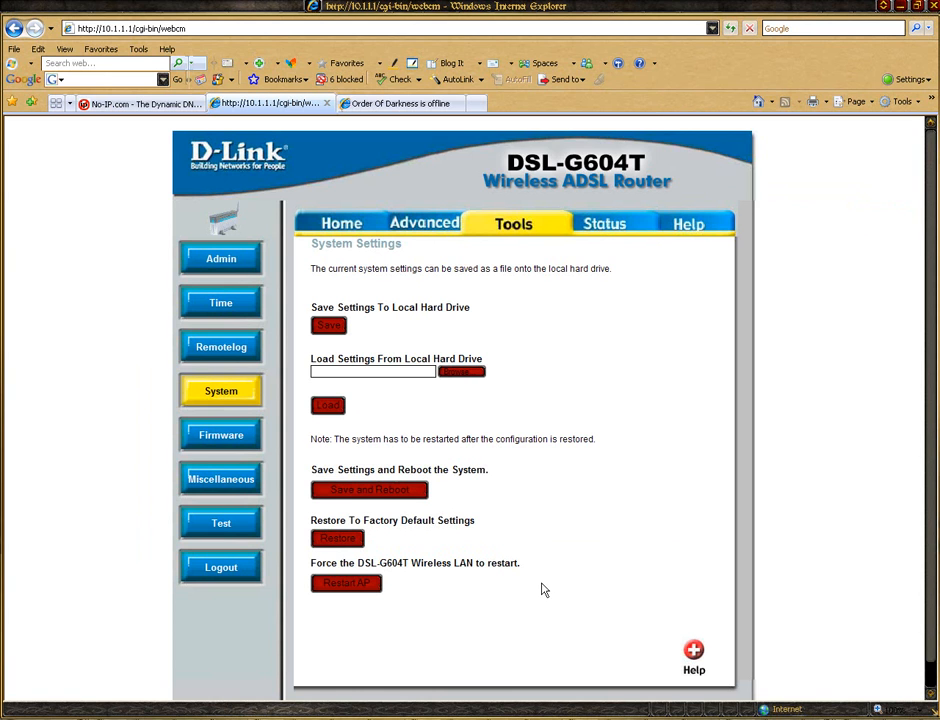
{"action": "left_click", "coordinate": [20, 715]}
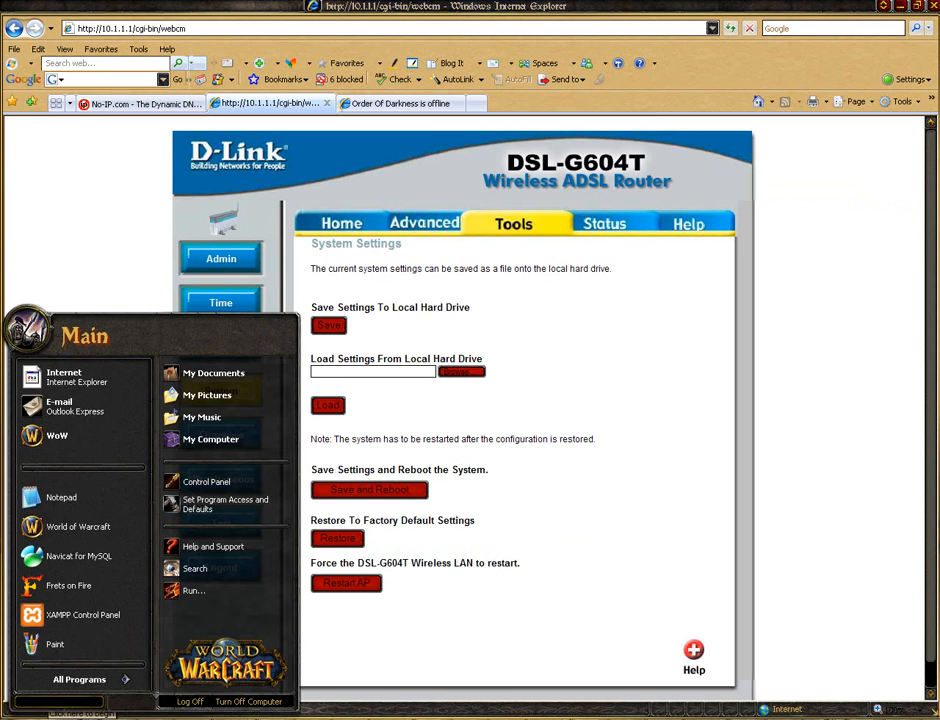
{"action": "mouse_move", "coordinate": [210, 440]}
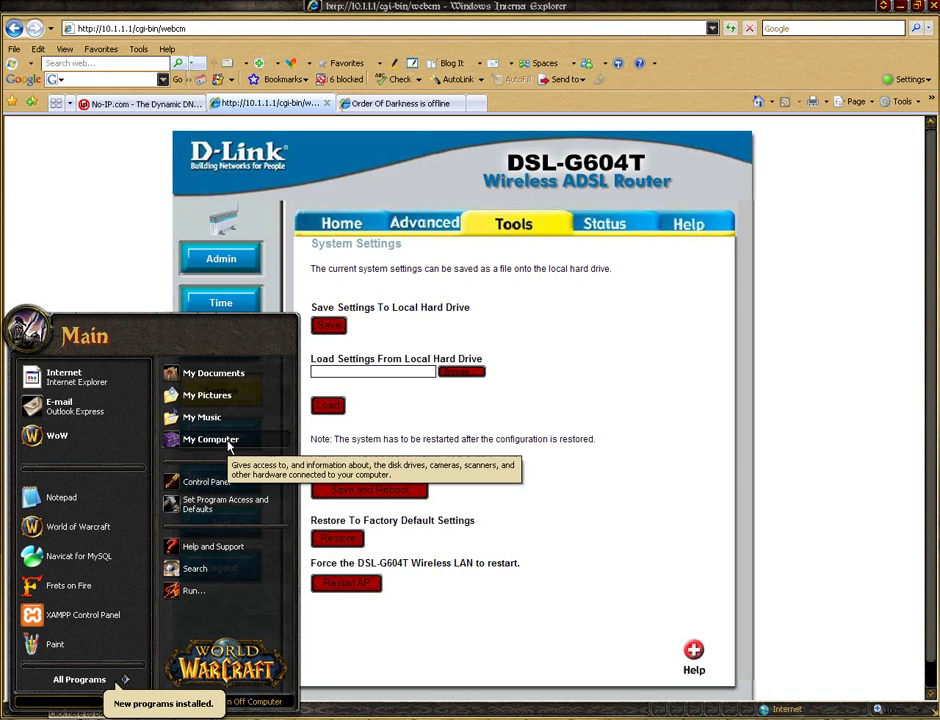
{"action": "left_click", "coordinate": [211, 439]}
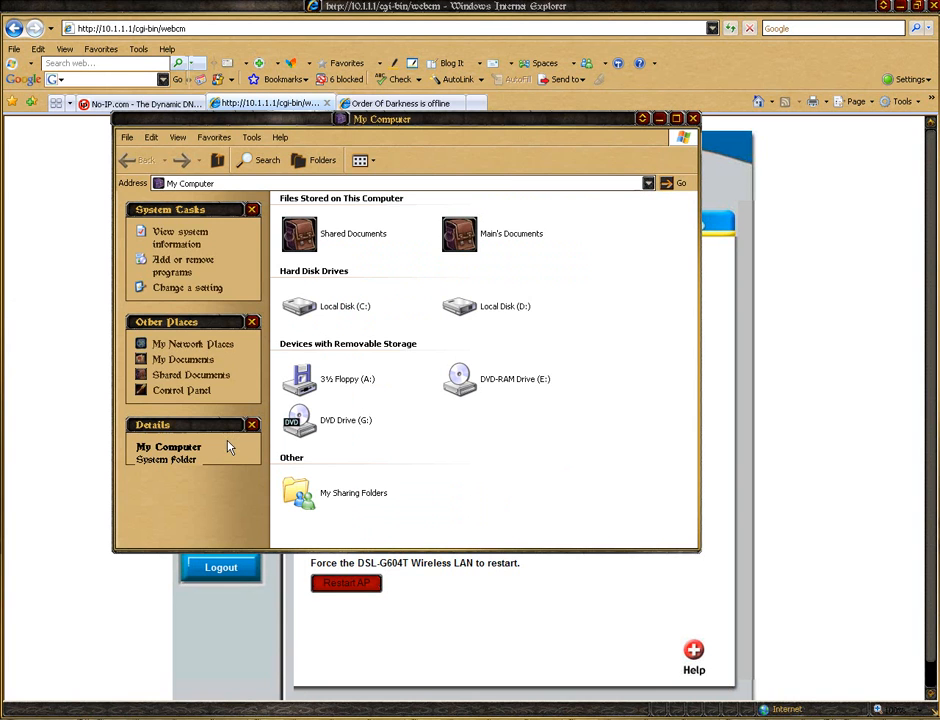
{"action": "double_click", "coordinate": [299, 306]}
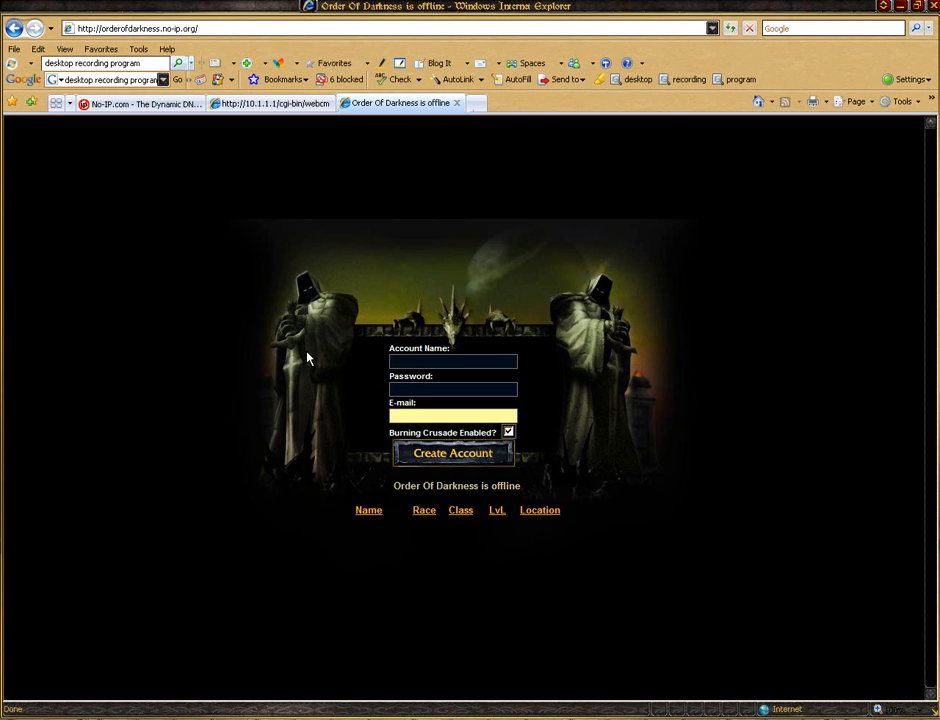
{"action": "mouse_move", "coordinate": [597, 371]}
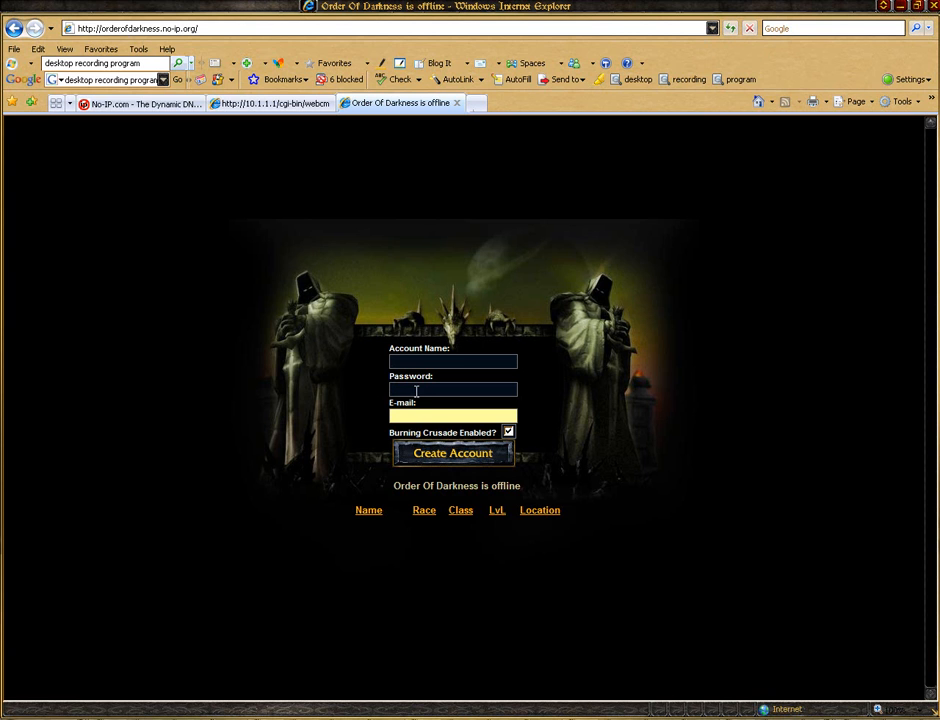
{"action": "mouse_move", "coordinate": [664, 311]}
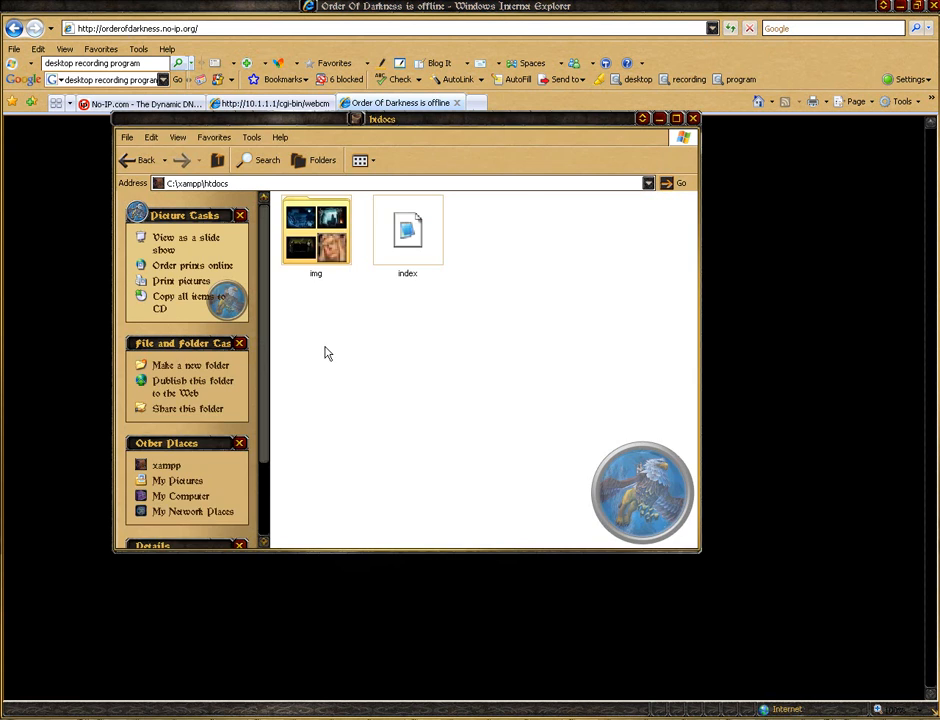
- Open an item in the C:\xampp\htdocs folder containing img and index
{"action": "double_click", "coordinate": [315, 232]}
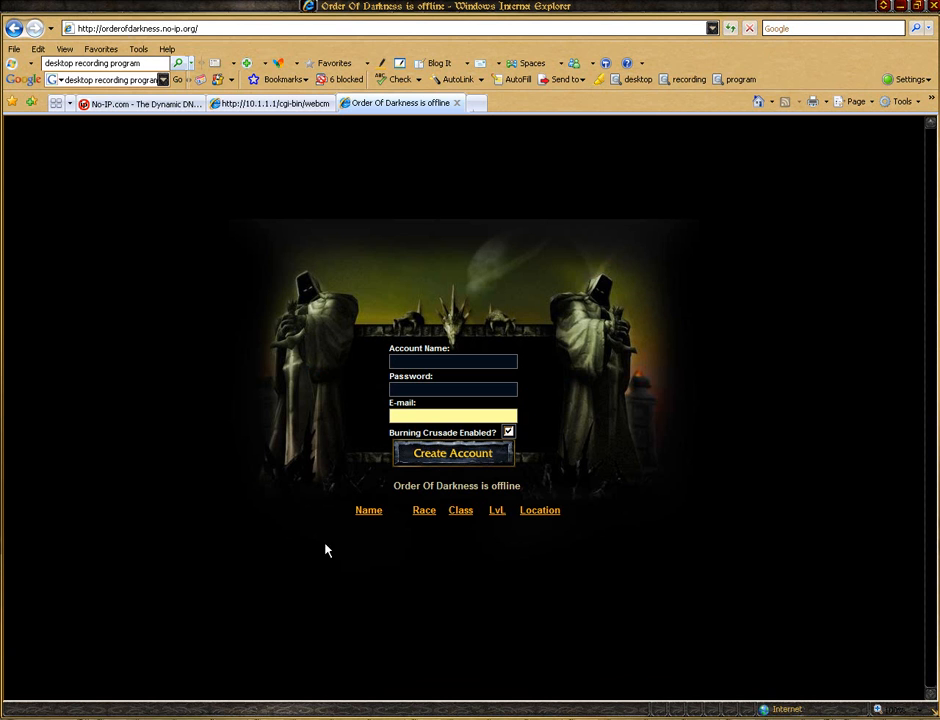
{"action": "mouse_move", "coordinate": [902, 220]}
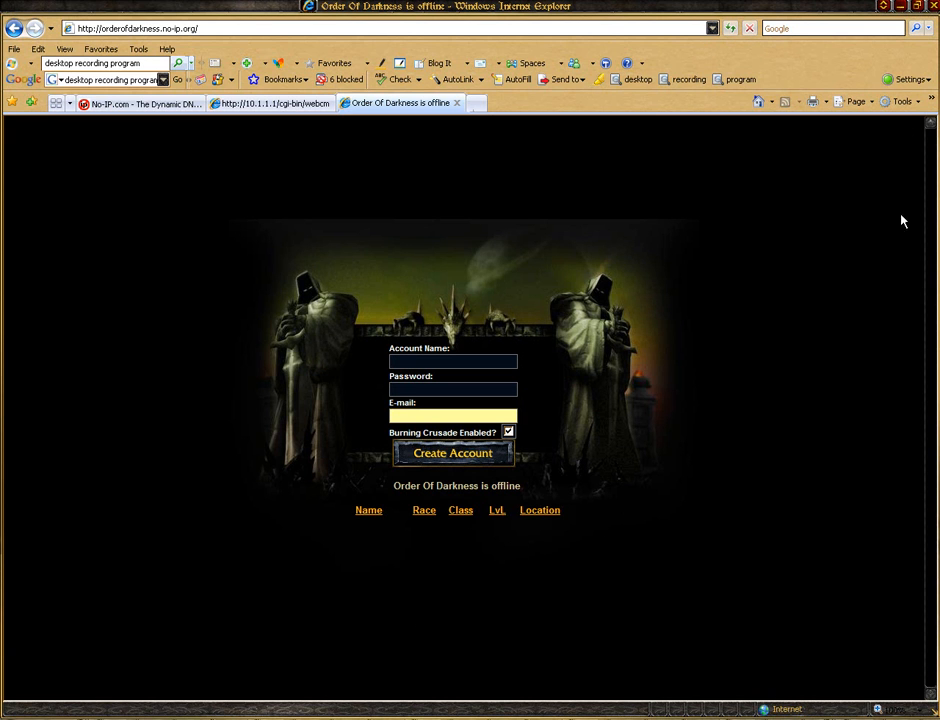
{"action": "mouse_move", "coordinate": [885, 240]}
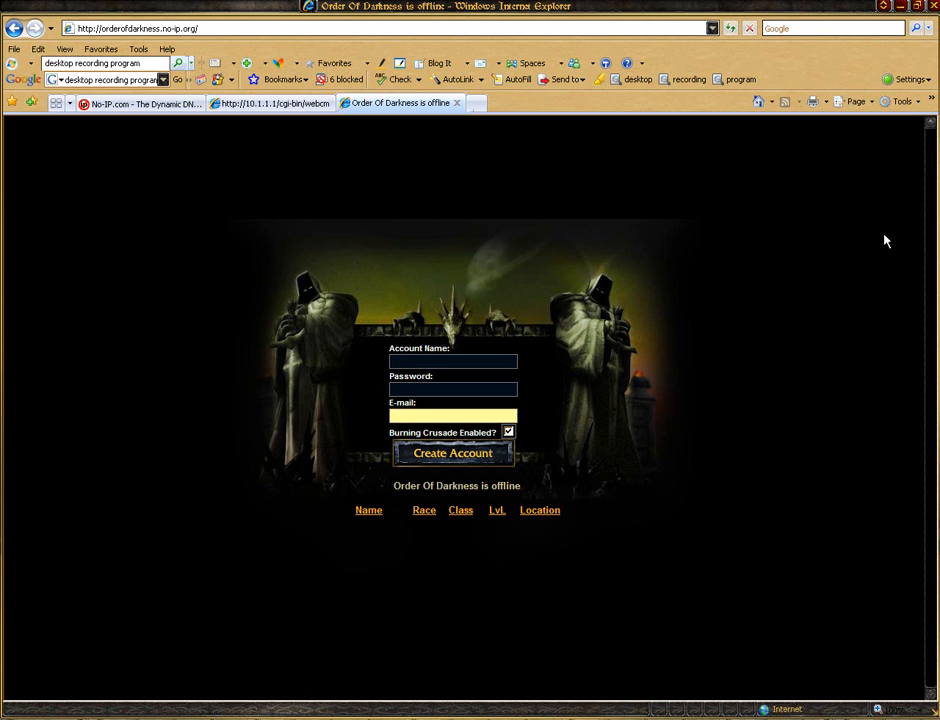
{"action": "mouse_move", "coordinate": [770, 626]}
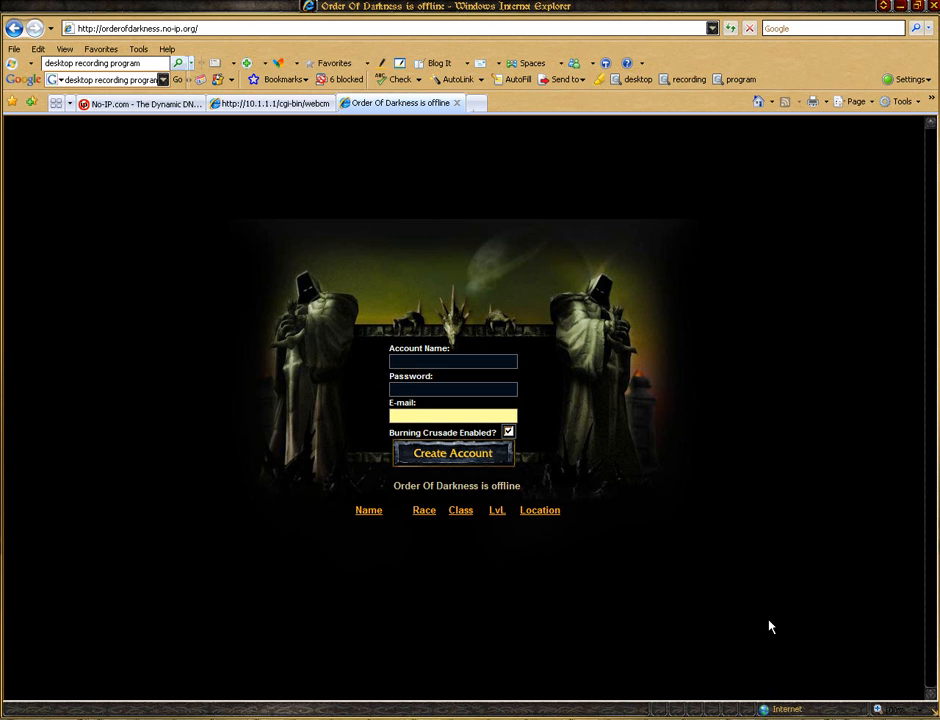